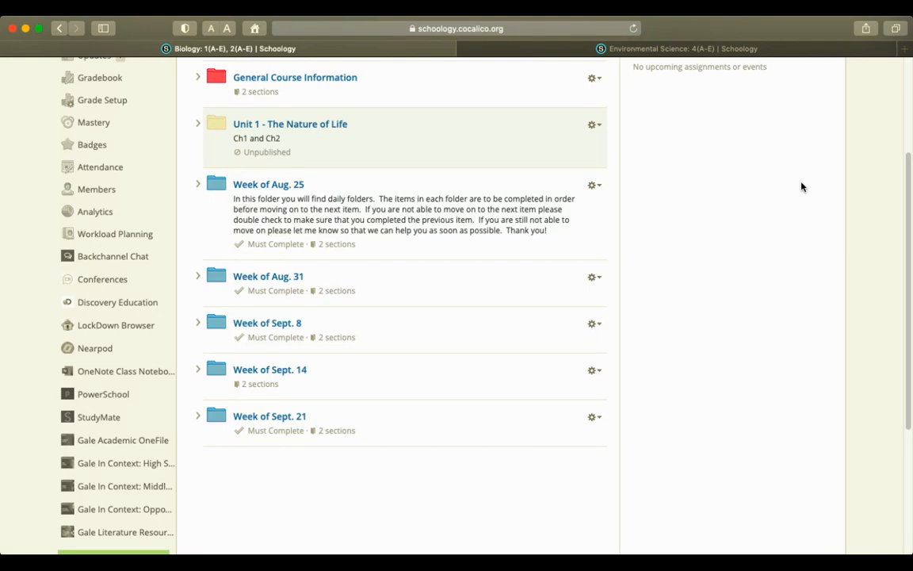
{"action": "mouse_move", "coordinate": [796, 215]}
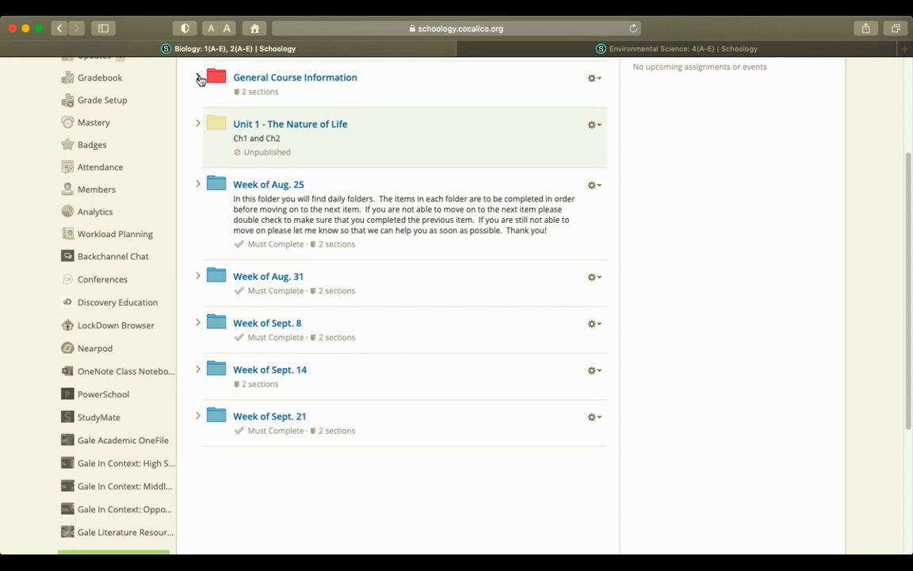
Expand the General Course Information folder to list its syllabus, questionnaire and scavenger hunt.
{"action": "left_click", "coordinate": [199, 80]}
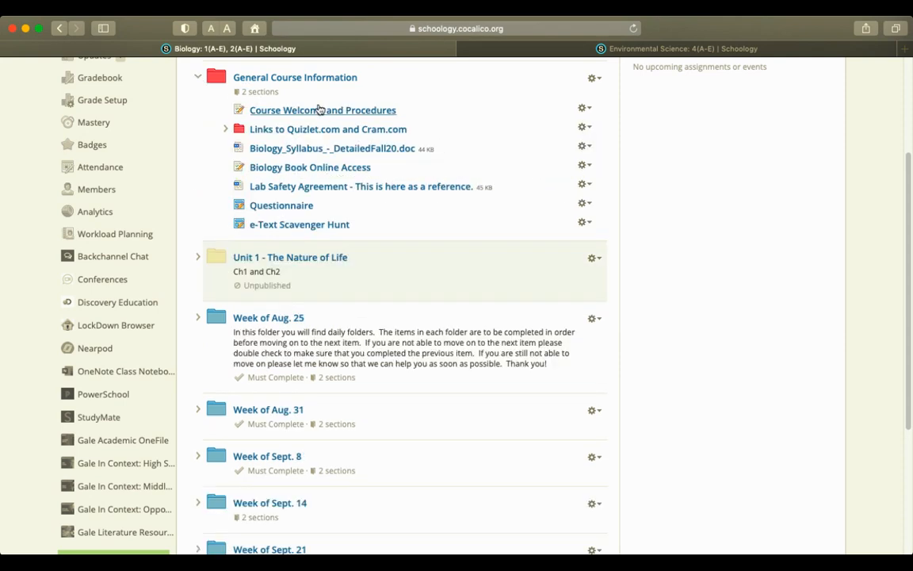
{"action": "mouse_move", "coordinate": [441, 75]}
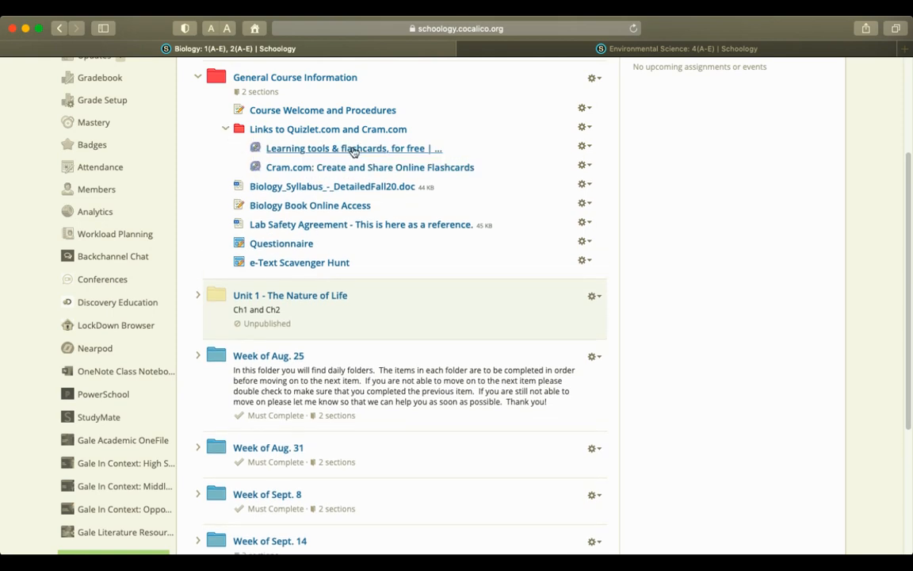
Go to Quizlet and search for Cocalico biology study sets.
{"action": "left_click", "coordinate": [353, 149]}
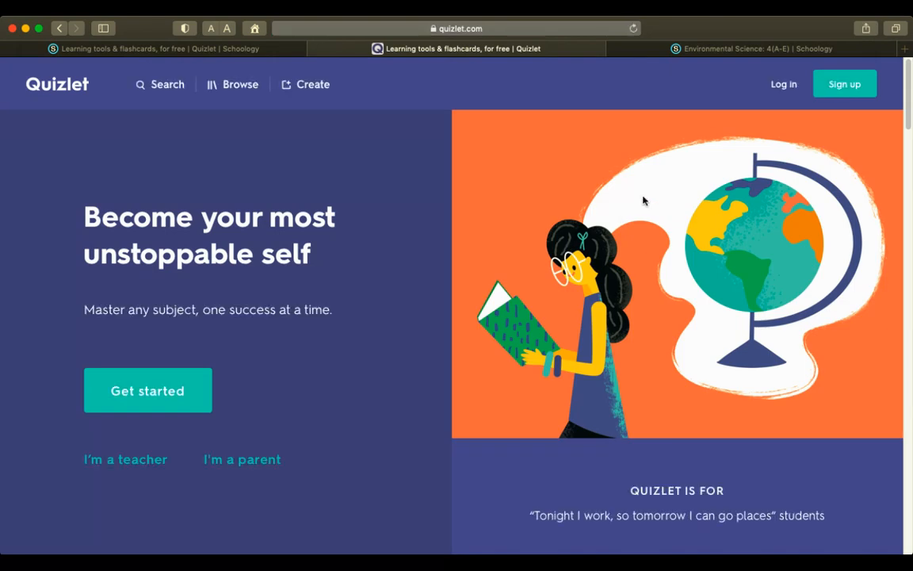
{"action": "mouse_move", "coordinate": [190, 124]}
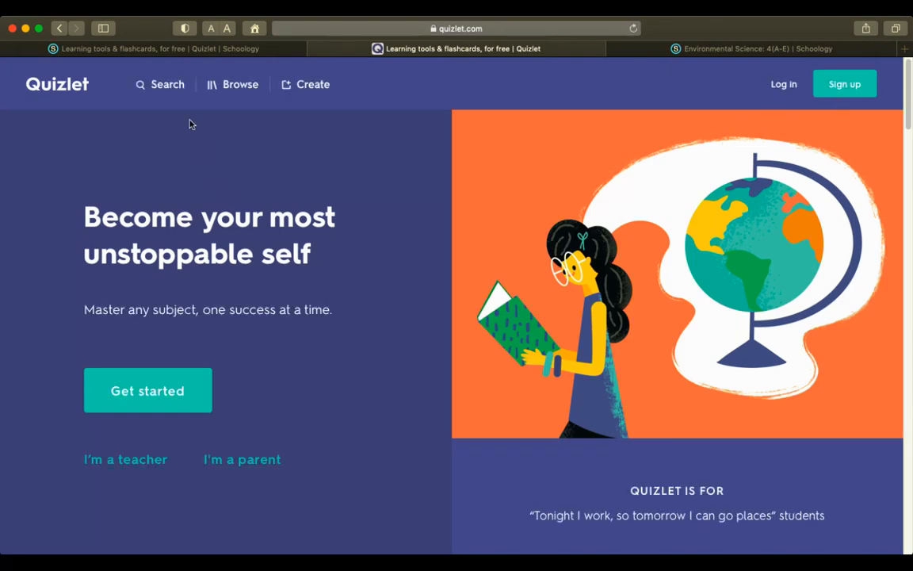
{"action": "left_click", "coordinate": [158, 84]}
{"action": "type", "text": "Cocalico + biology"}
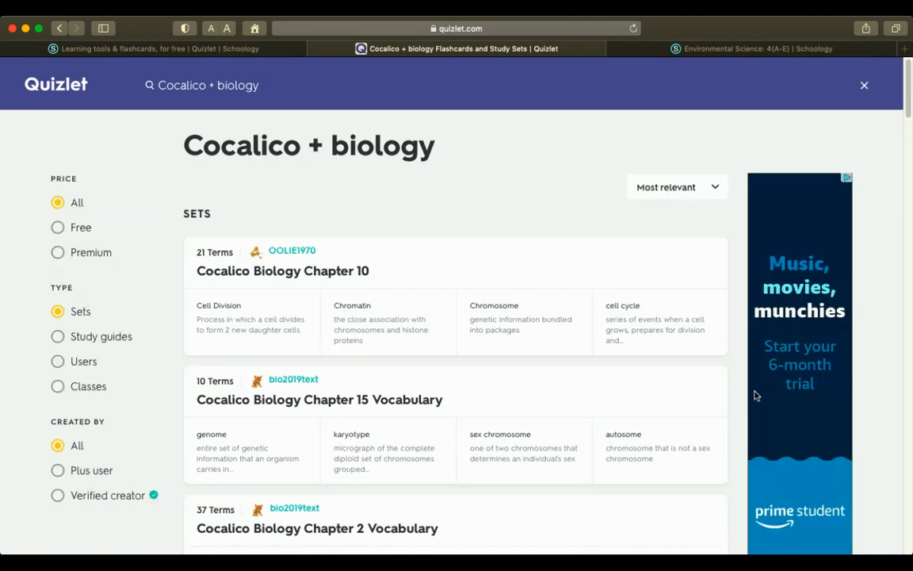
{"action": "scroll", "scroll_direction": "down", "scroll_amount": 3}
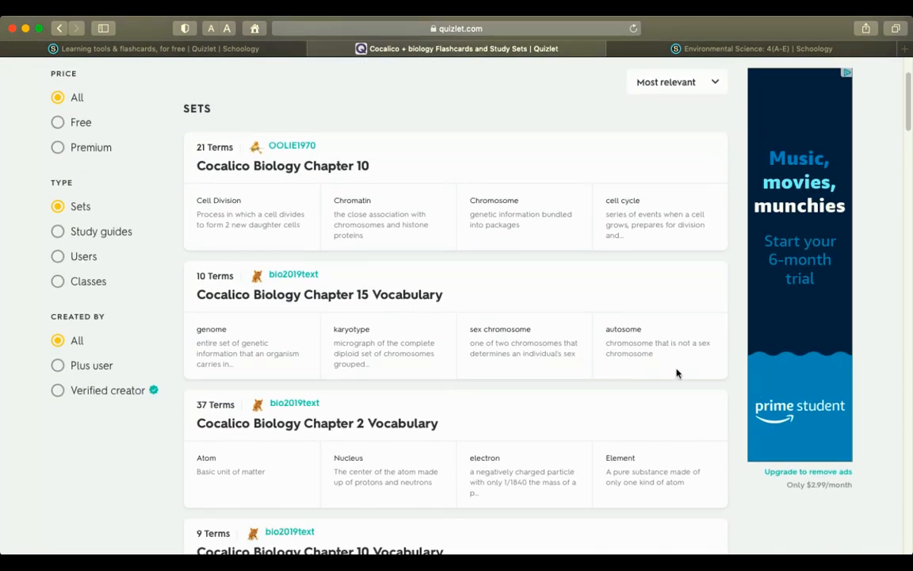
Open the Cocalico Biology Chapter 2 Vocabulary set and advance through its flashcards.
{"action": "left_click", "coordinate": [318, 423]}
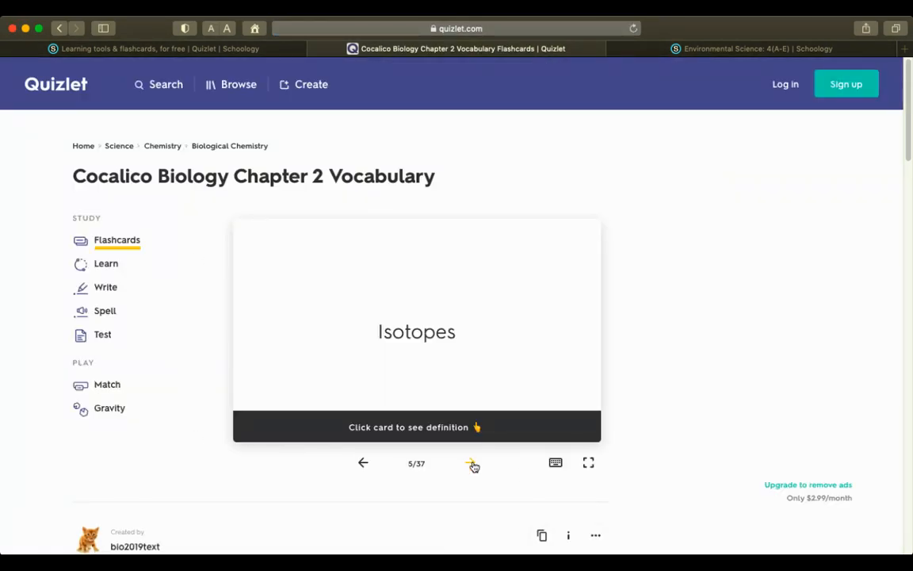
{"action": "left_click", "coordinate": [473, 463]}
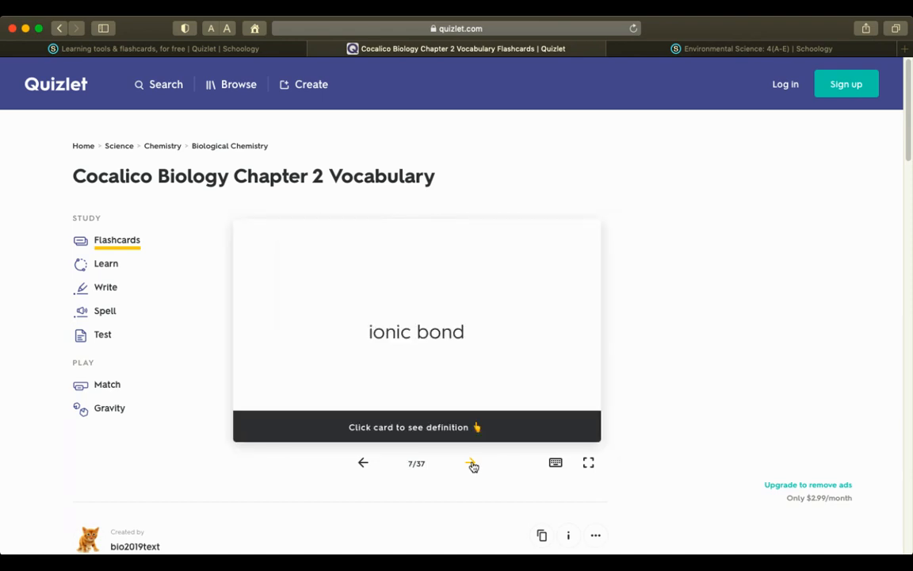
{"action": "left_click", "coordinate": [470, 462]}
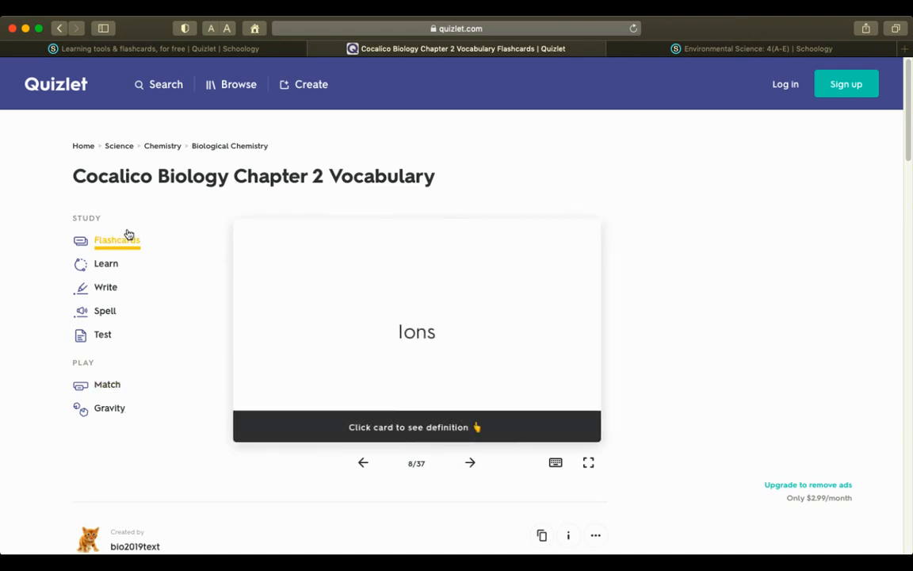
{"action": "mouse_move", "coordinate": [240, 71]}
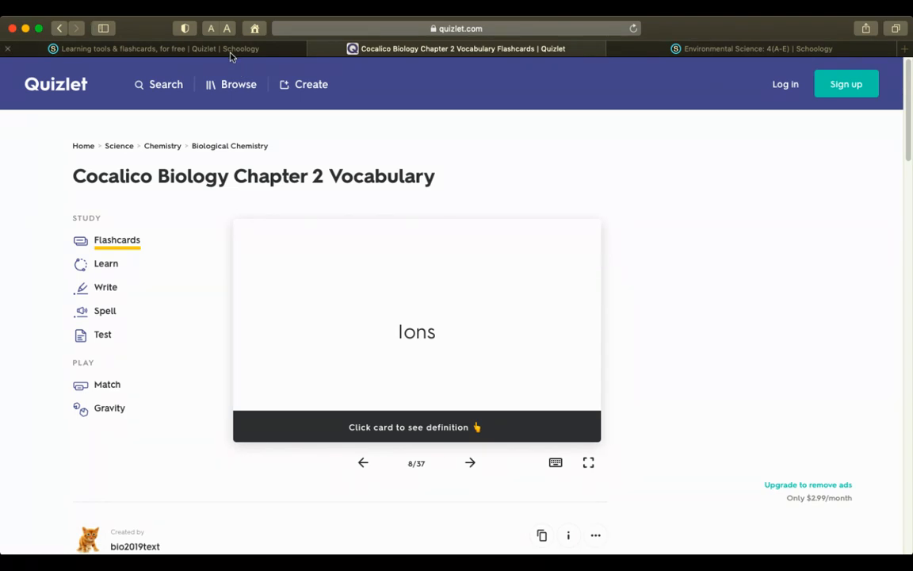
Return to Schoology's General Course Information folder and open the biology syllabus document.
{"action": "left_click", "coordinate": [155, 49]}
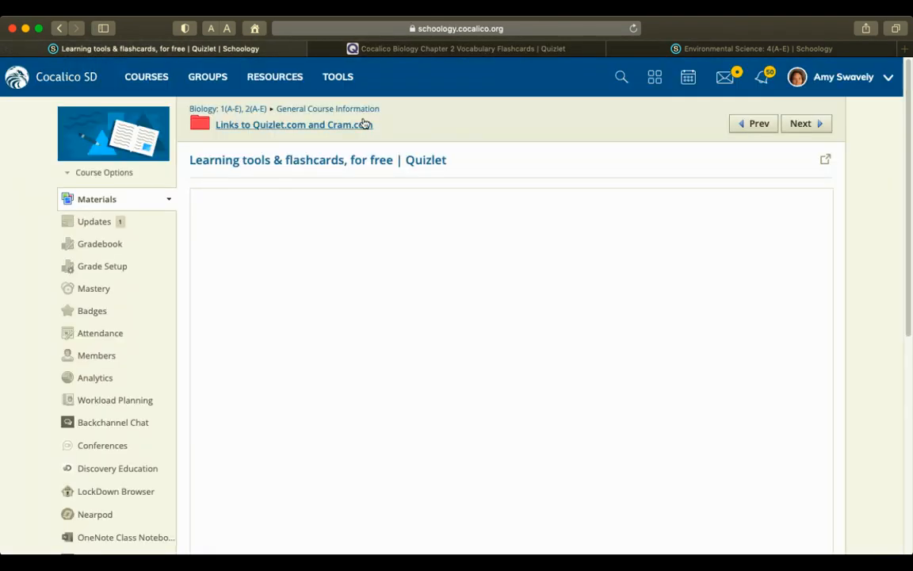
{"action": "left_click", "coordinate": [289, 124]}
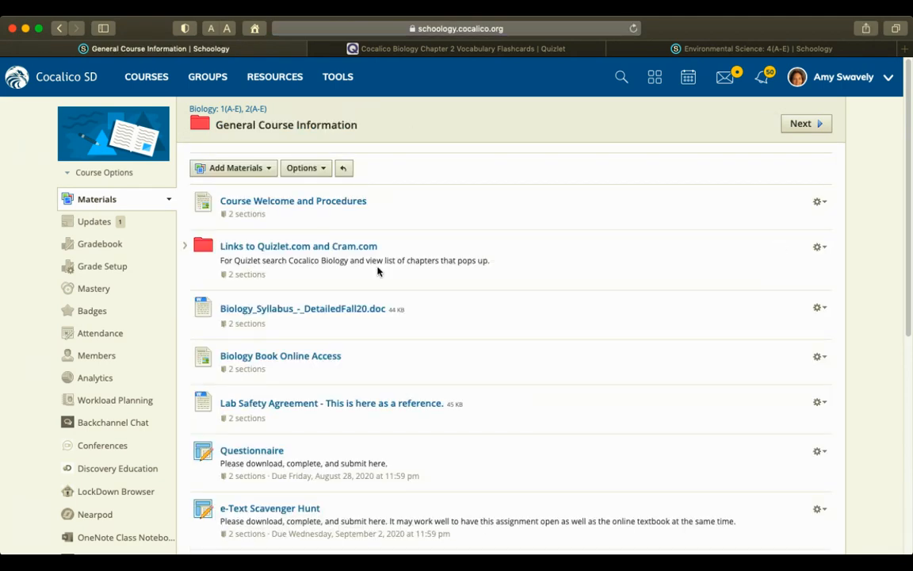
{"action": "left_click", "coordinate": [303, 309]}
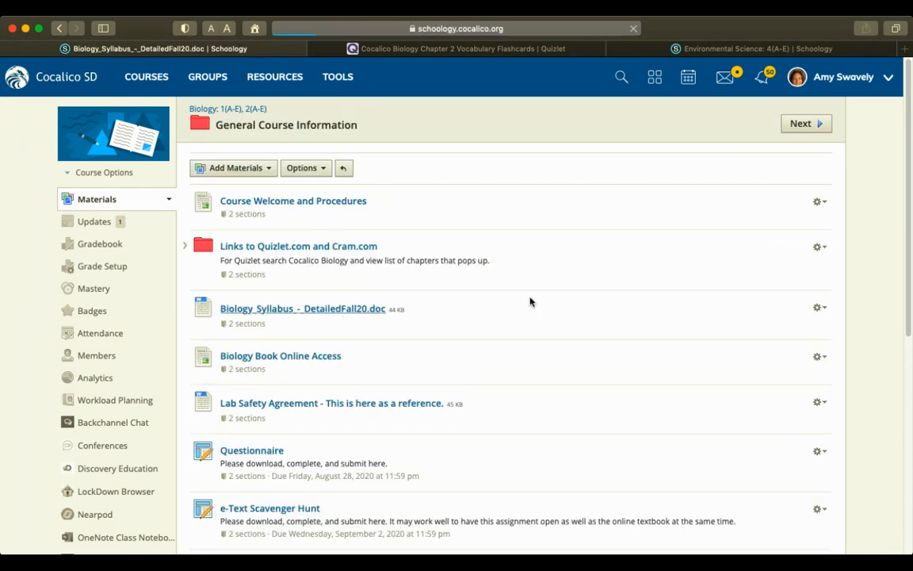
Open Biology_Syllabus_-_DetailedFall20.doc and read down to the page 2 grading breakdown.
{"action": "left_click", "coordinate": [303, 308]}
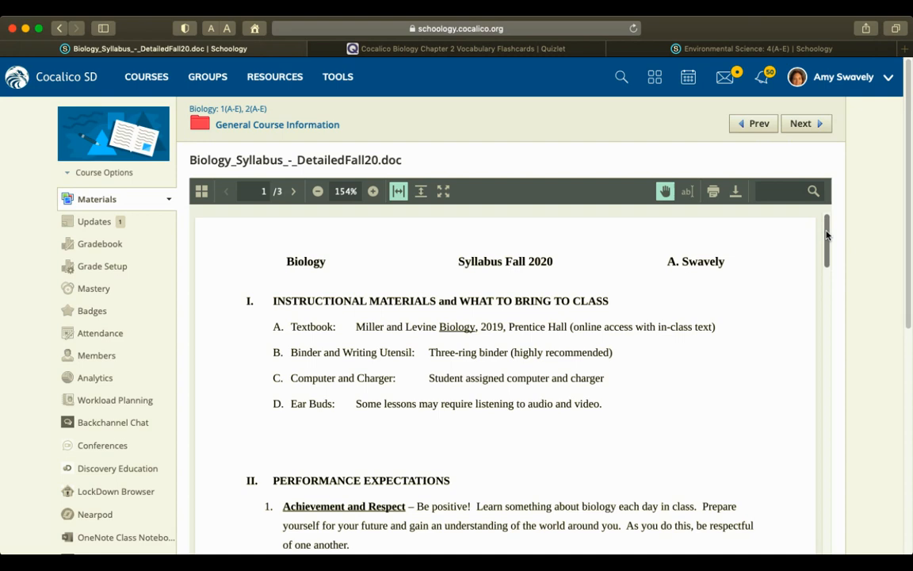
{"action": "scroll", "scroll_direction": "down", "scroll_amount": 3}
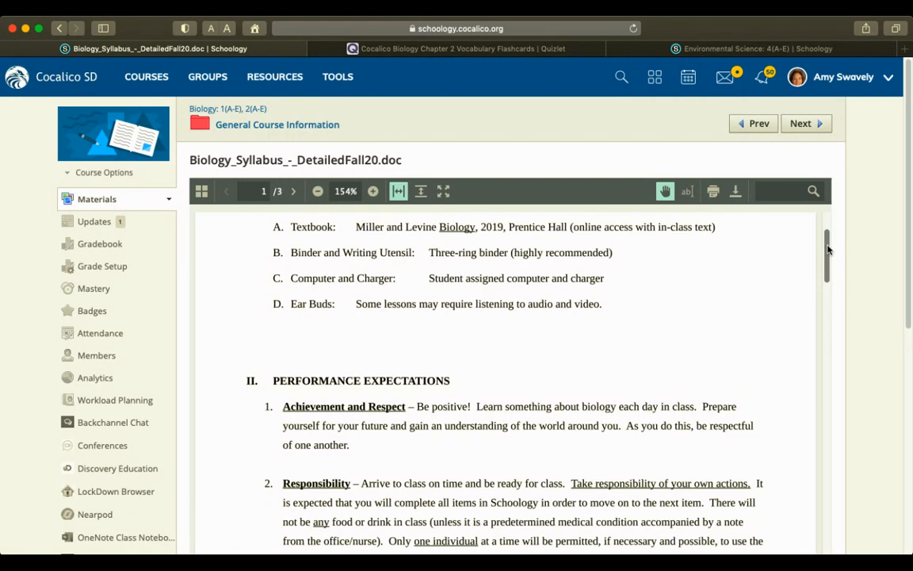
{"action": "scroll", "scroll_direction": "down", "scroll_amount": 3}
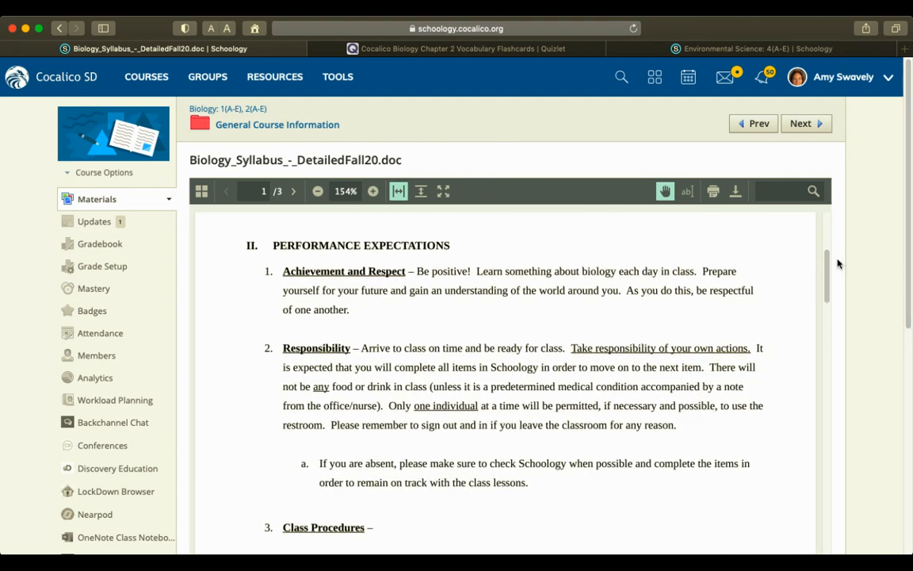
{"action": "scroll", "scroll_direction": "down", "scroll_amount": 3}
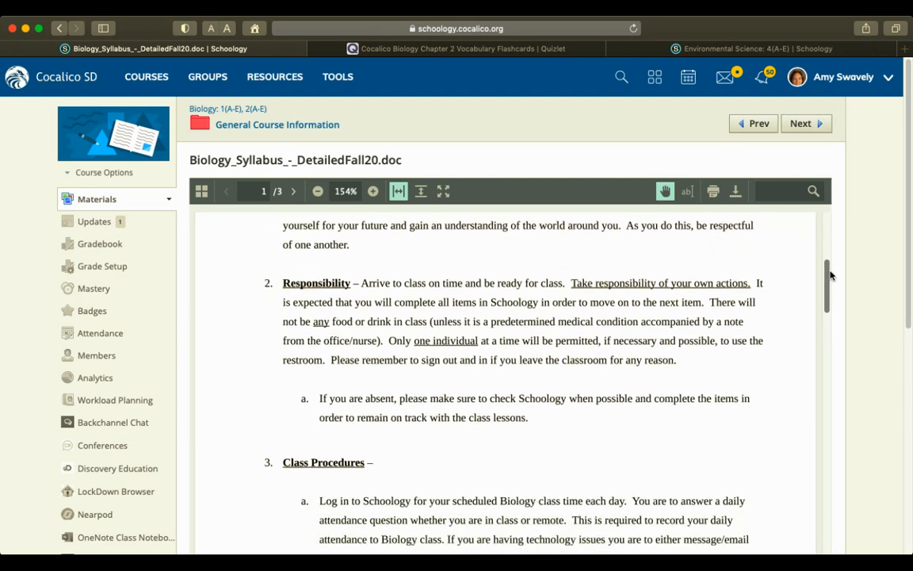
{"action": "scroll", "scroll_direction": "down", "scroll_amount": 3}
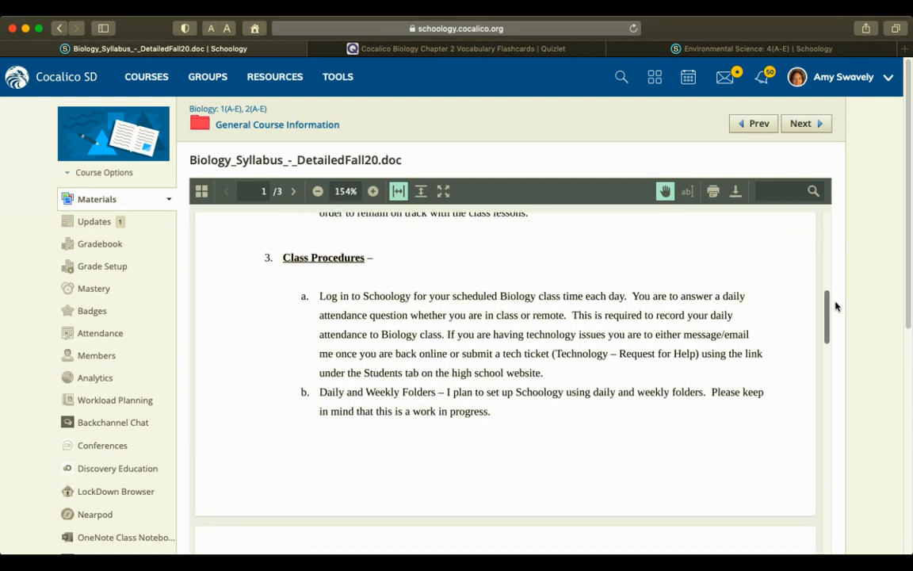
{"action": "scroll", "scroll_direction": "down", "scroll_amount": 3}
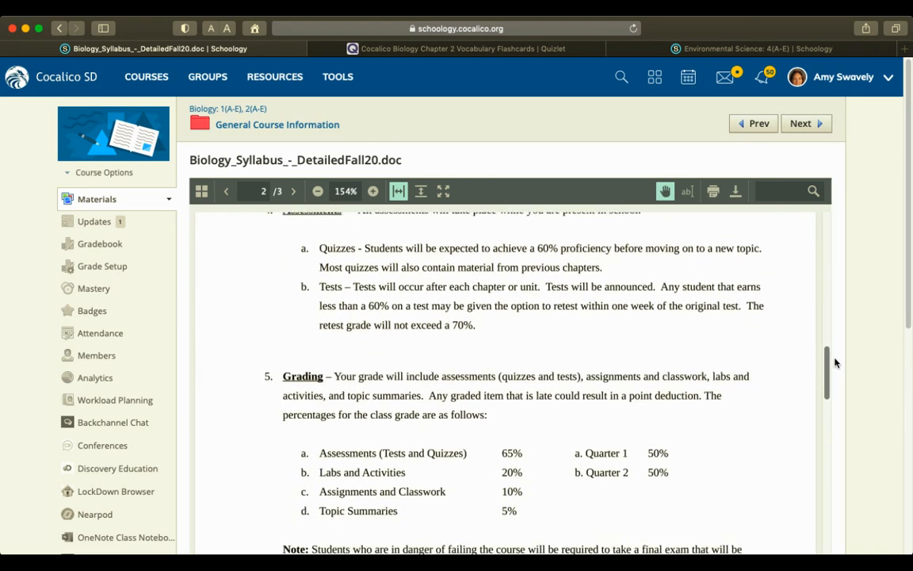
Read the syllabus past grading and exam policies to page 3's performance objectives and units.
{"action": "scroll", "scroll_direction": "down", "scroll_amount": 3}
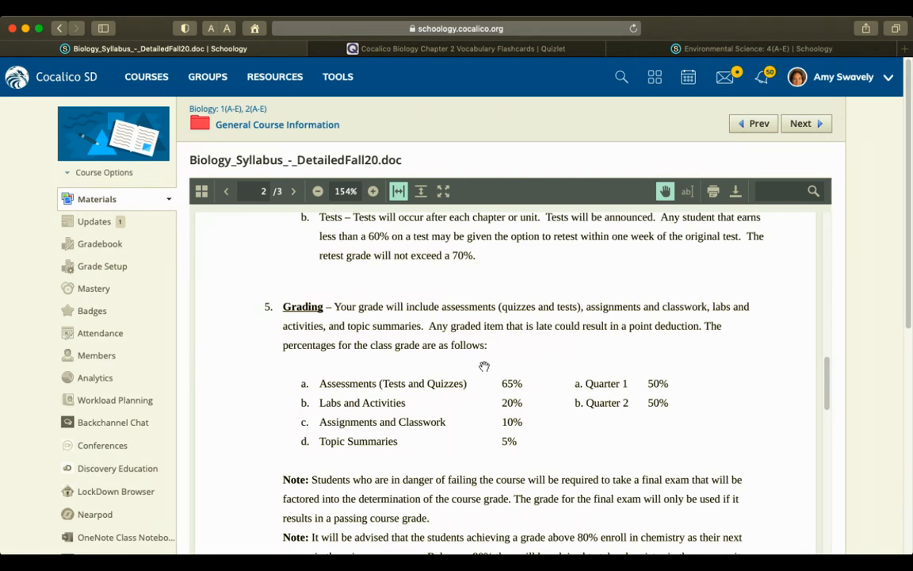
{"action": "mouse_move", "coordinate": [490, 390]}
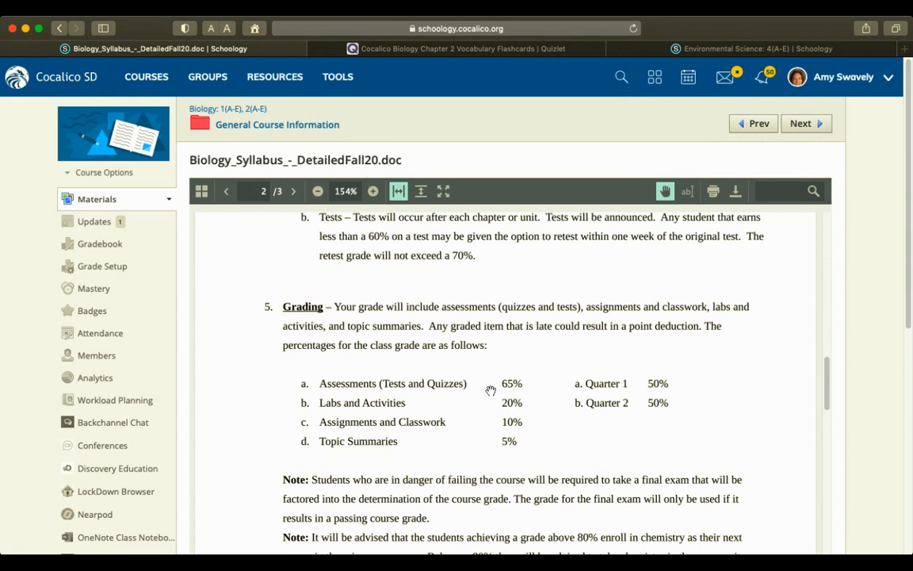
{"action": "mouse_move", "coordinate": [504, 394]}
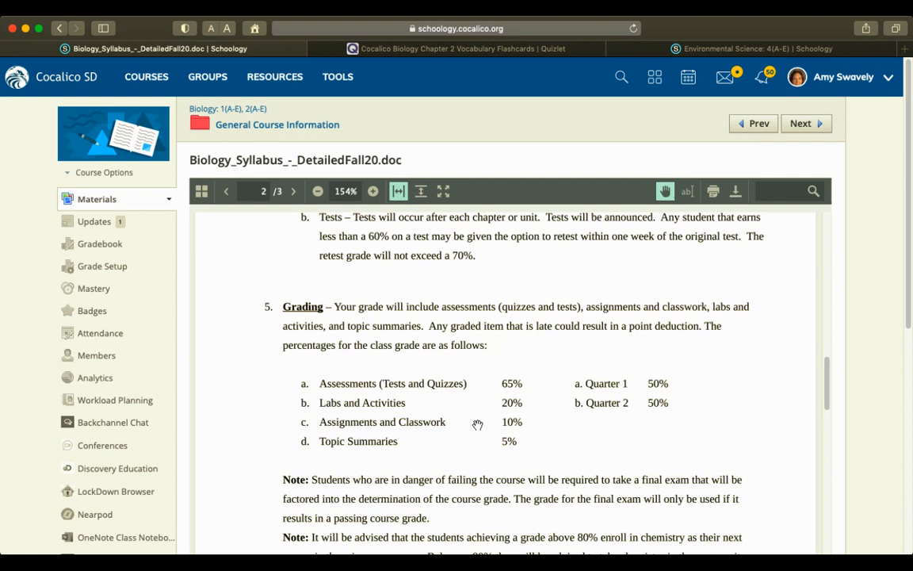
{"action": "mouse_move", "coordinate": [479, 454]}
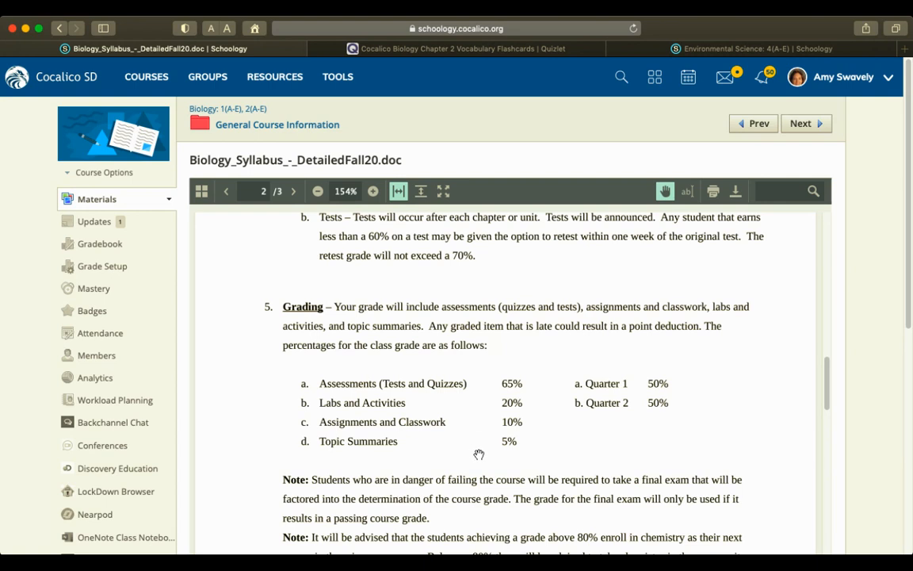
{"action": "mouse_move", "coordinate": [725, 448]}
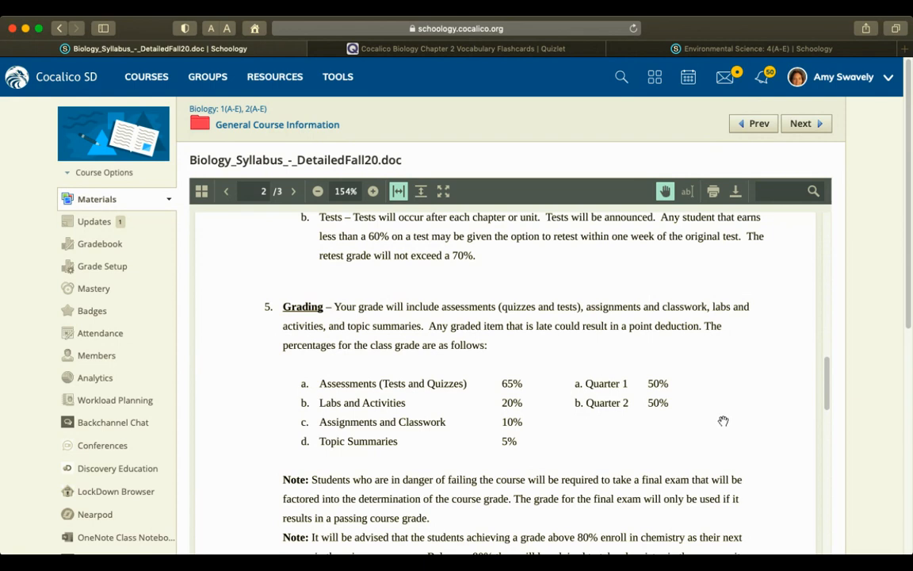
{"action": "mouse_move", "coordinate": [697, 388]}
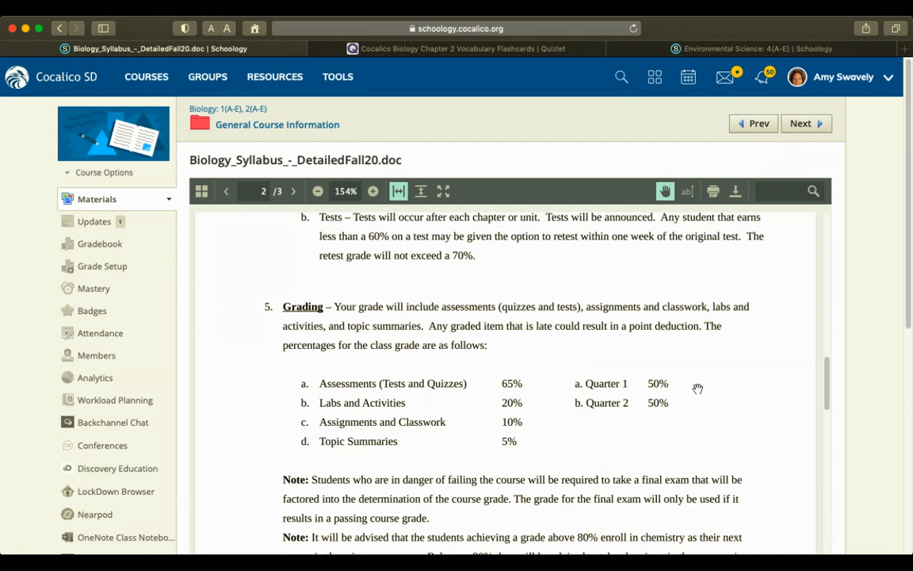
{"action": "mouse_move", "coordinate": [754, 402]}
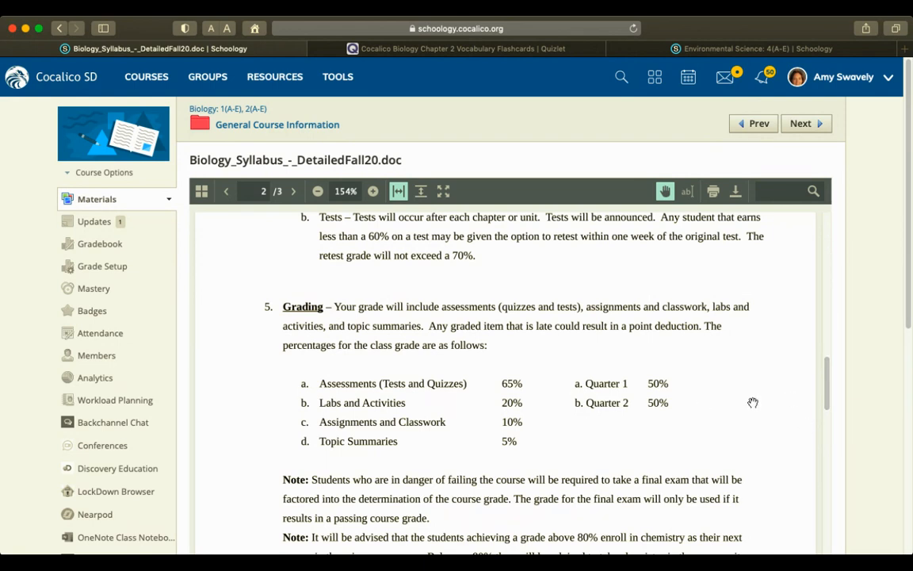
{"action": "scroll", "scroll_direction": "down", "scroll_amount": 3}
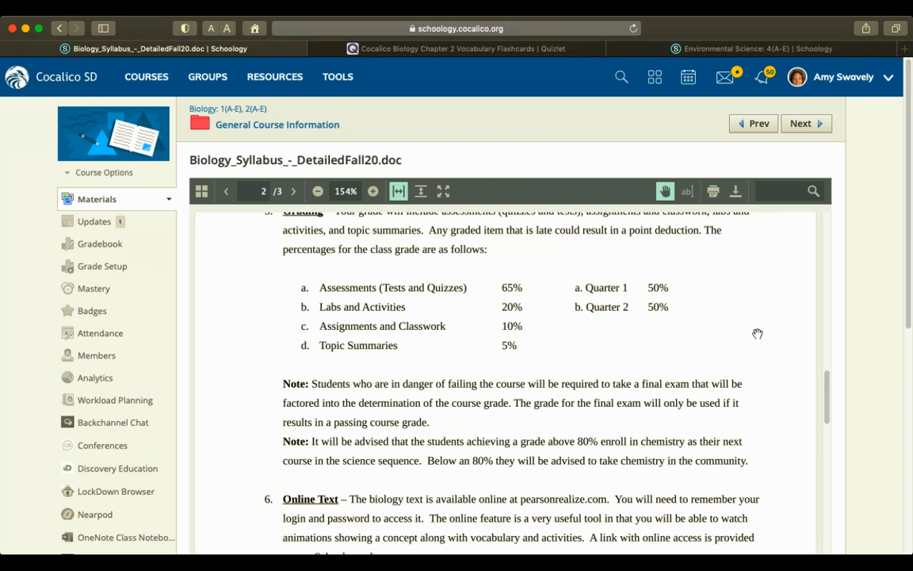
{"action": "mouse_move", "coordinate": [788, 365]}
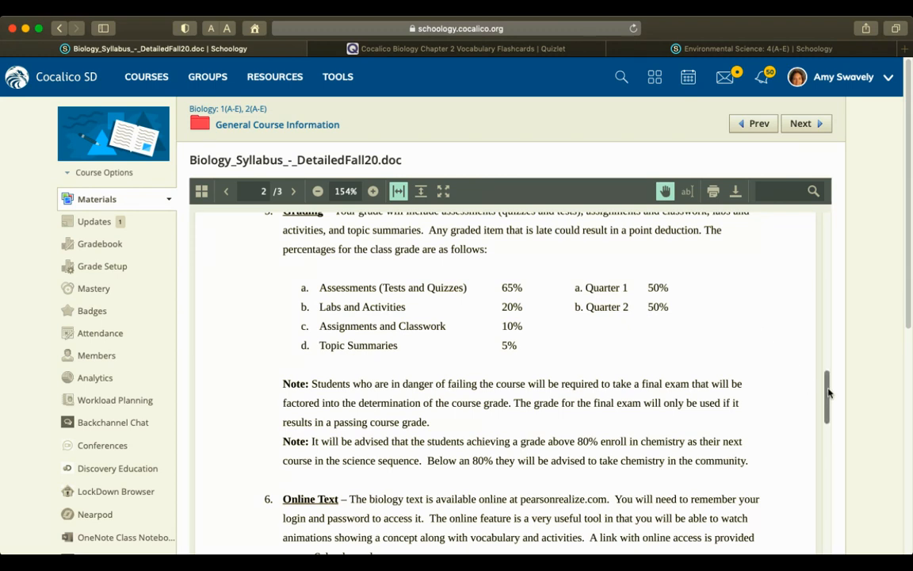
{"action": "scroll", "scroll_direction": "down", "scroll_amount": 3}
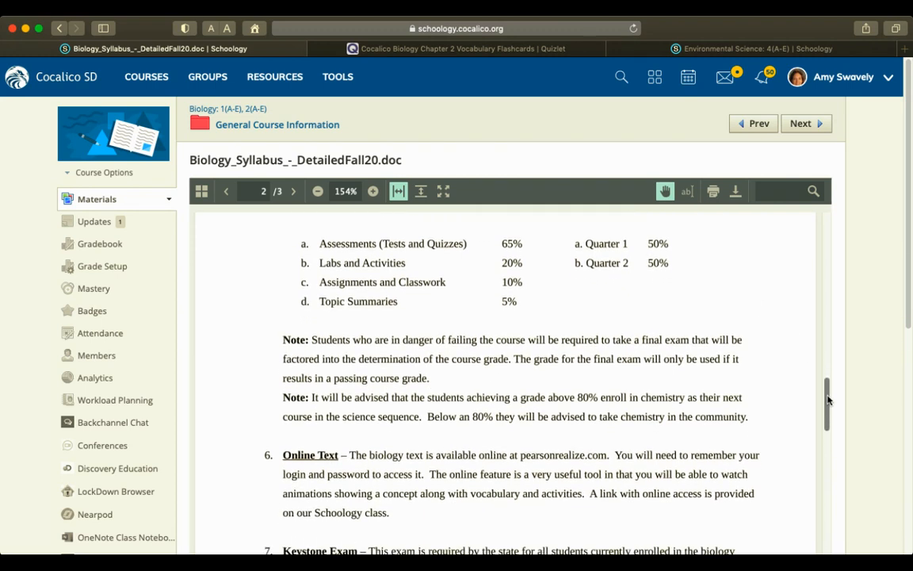
{"action": "scroll", "scroll_direction": "down", "scroll_amount": 3}
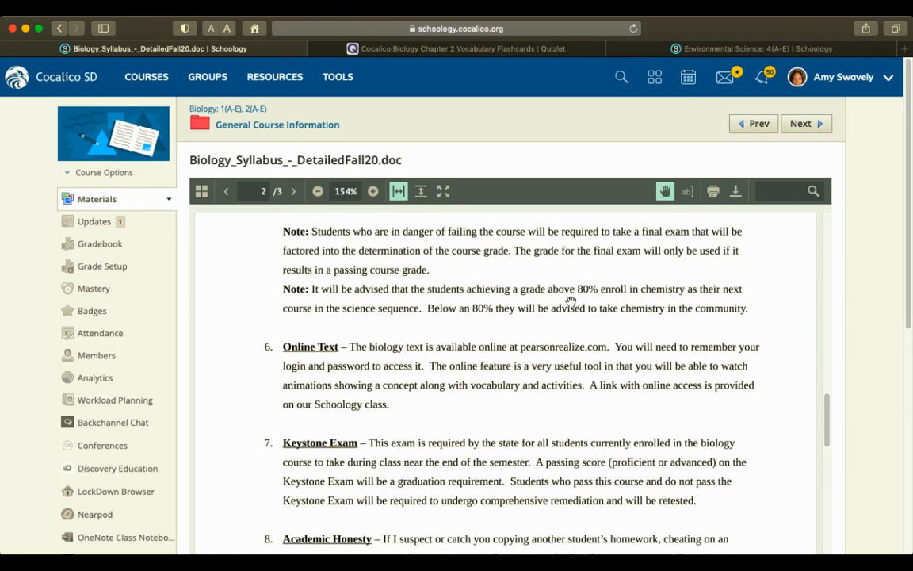
{"action": "mouse_move", "coordinate": [664, 347]}
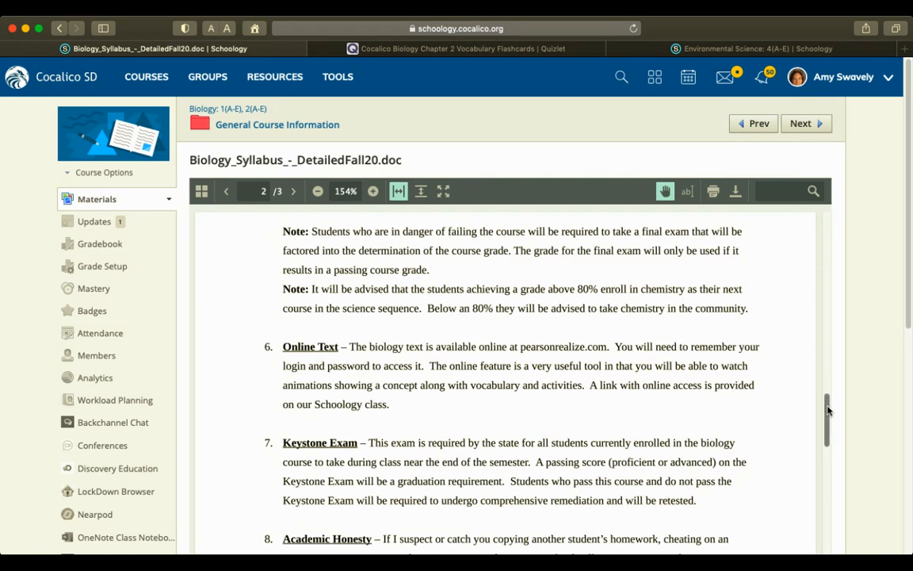
{"action": "scroll", "scroll_direction": "down", "scroll_amount": 3}
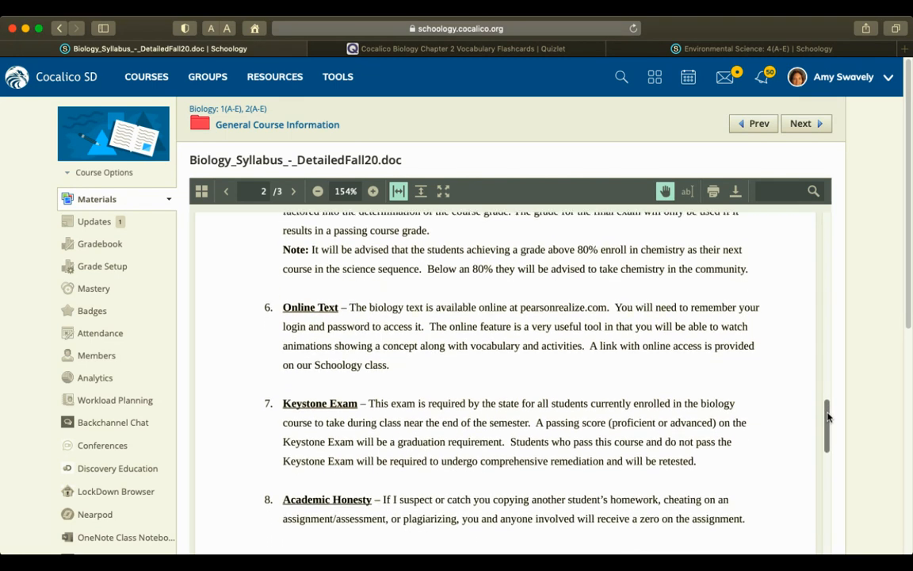
{"action": "scroll", "scroll_direction": "down", "scroll_amount": 3}
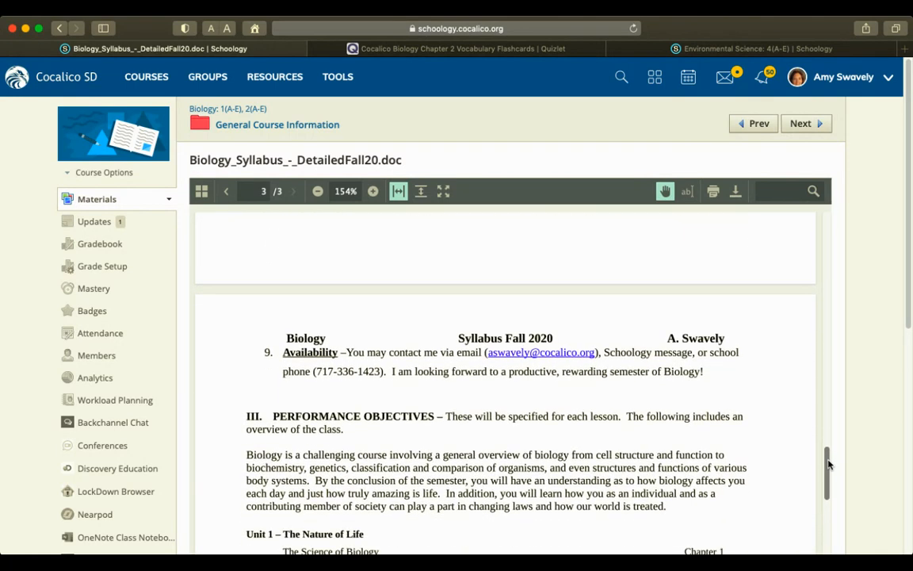
{"action": "scroll", "scroll_direction": "down", "scroll_amount": 3}
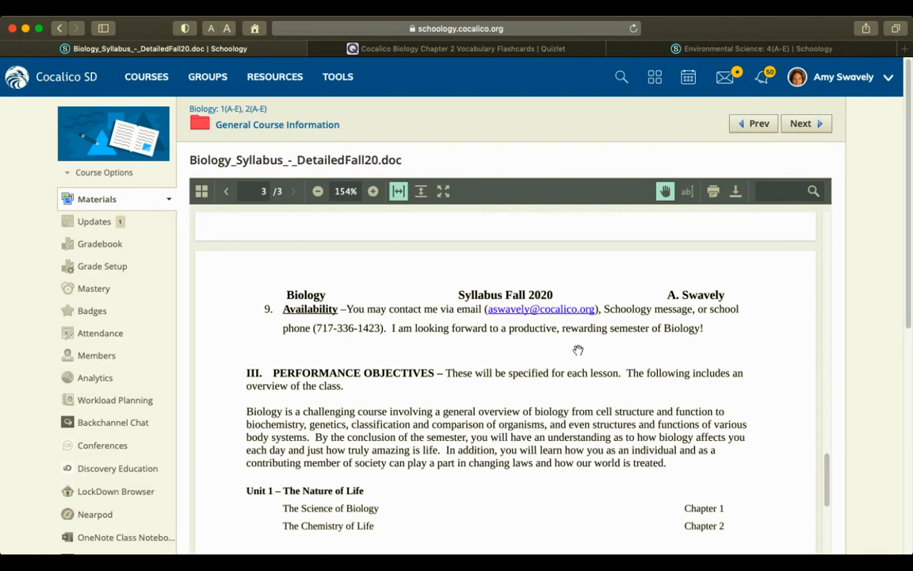
{"action": "mouse_move", "coordinate": [388, 354]}
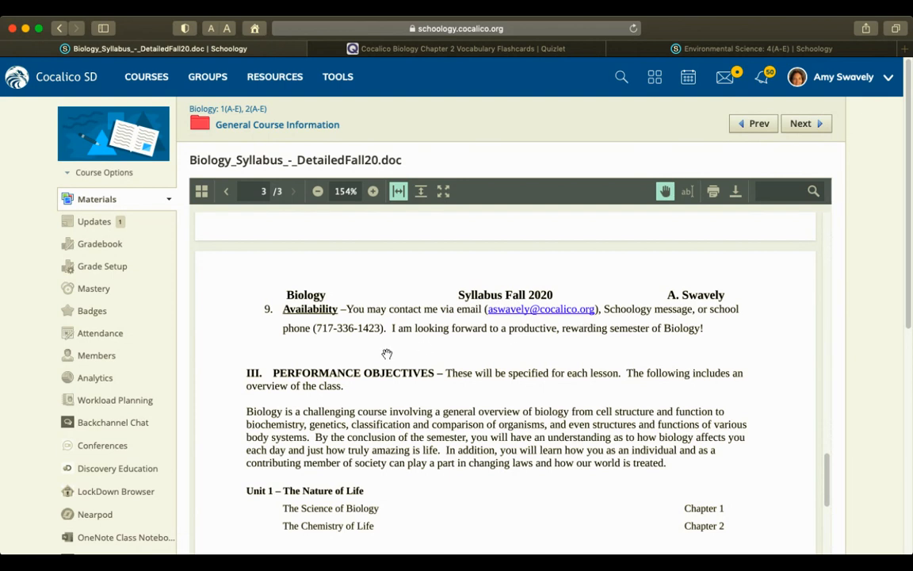
{"action": "mouse_move", "coordinate": [499, 179]}
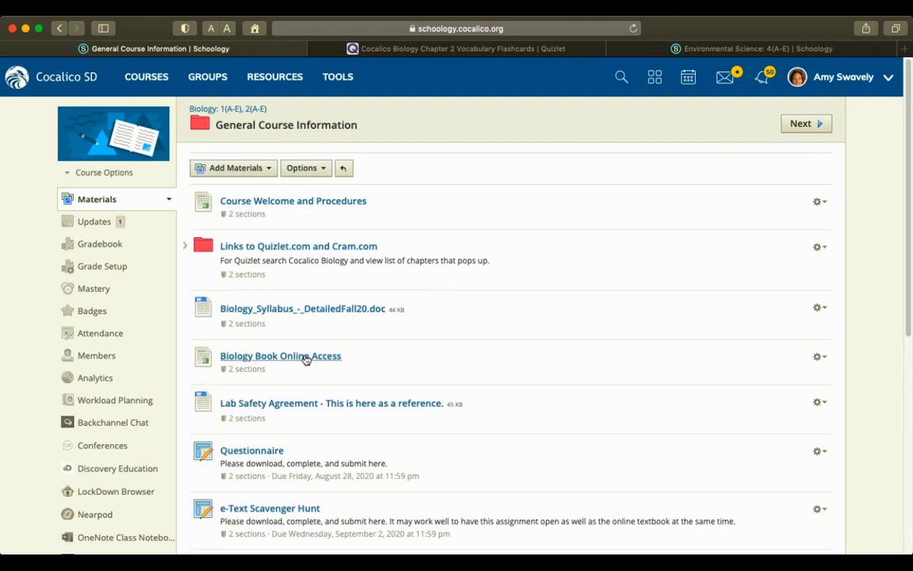
{"action": "left_click", "coordinate": [281, 355]}
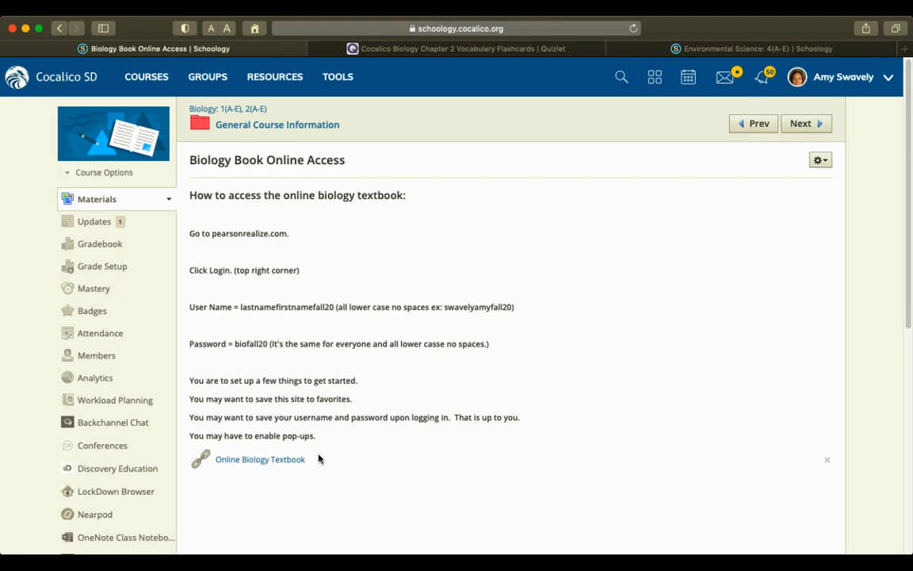
{"action": "mouse_move", "coordinate": [264, 319]}
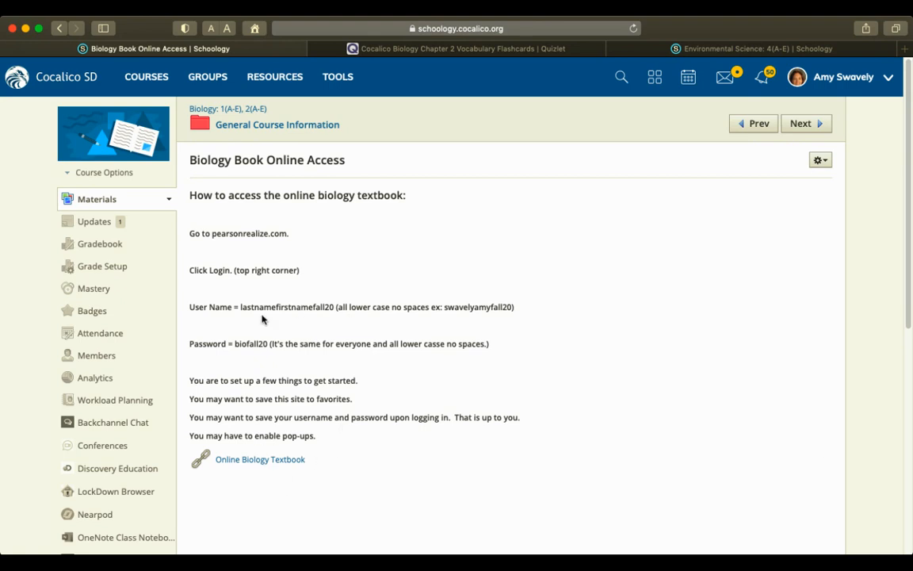
{"action": "mouse_move", "coordinate": [264, 363]}
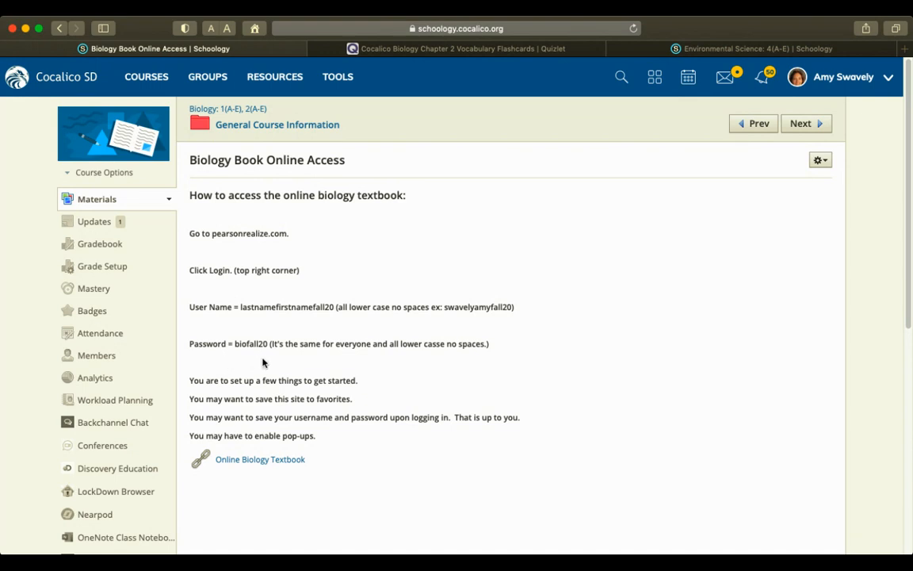
{"action": "mouse_move", "coordinate": [456, 383]}
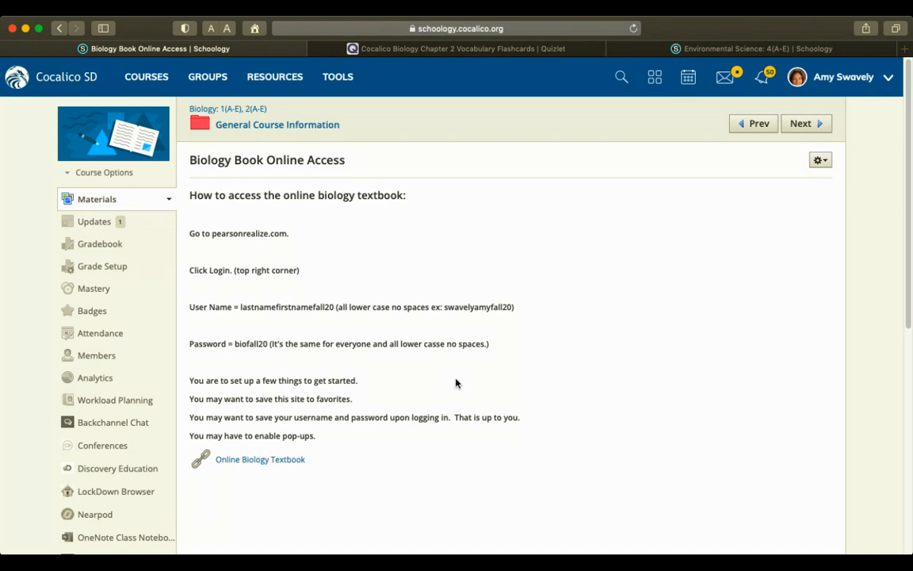
{"action": "mouse_move", "coordinate": [266, 140]}
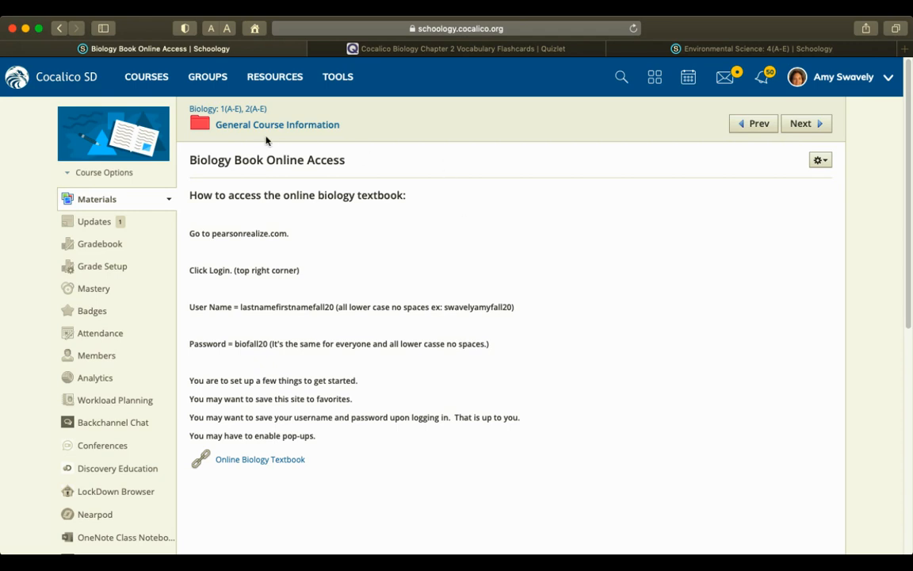
{"action": "left_click", "coordinate": [277, 125]}
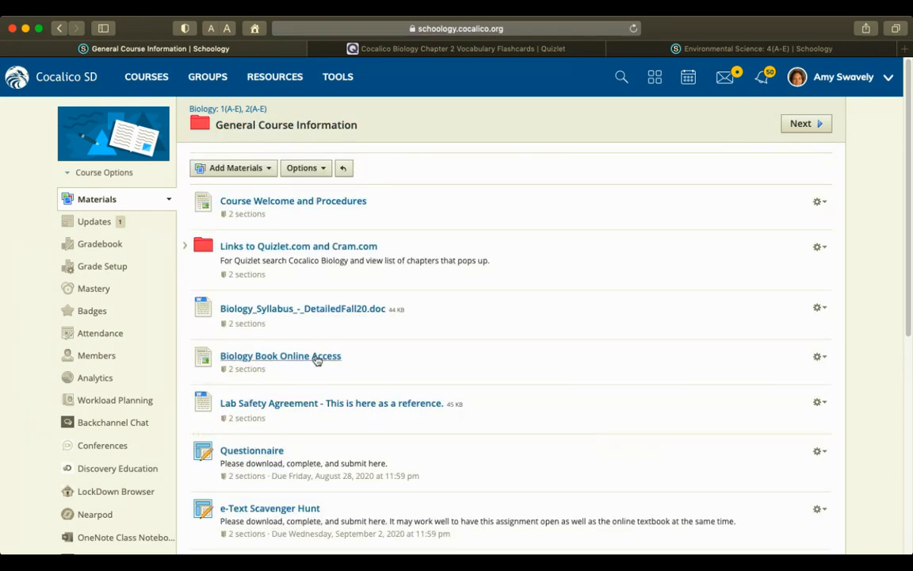
{"action": "mouse_move", "coordinate": [317, 316]}
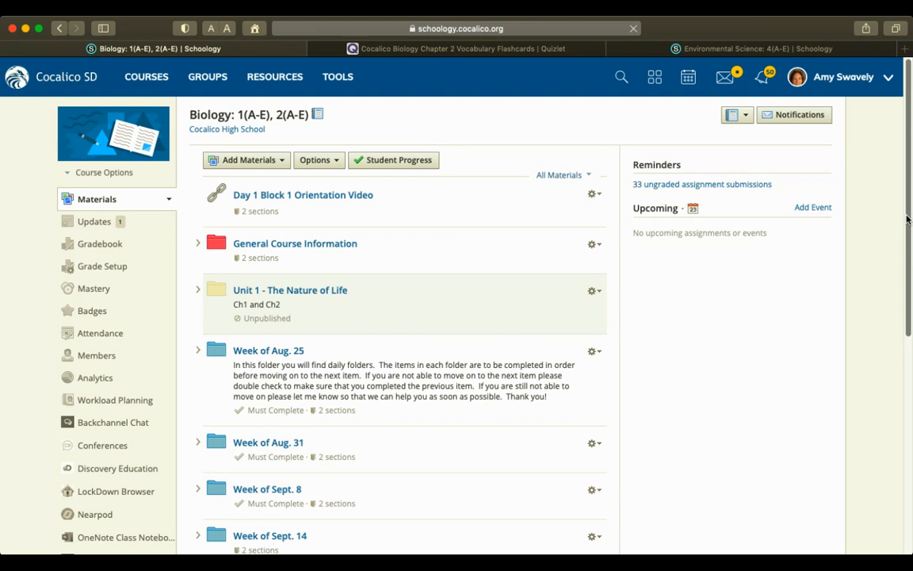
Expand the Week of Sept. 21 folder and its Monday, September 21 daily folder.
{"action": "scroll", "scroll_direction": "down", "scroll_amount": 3}
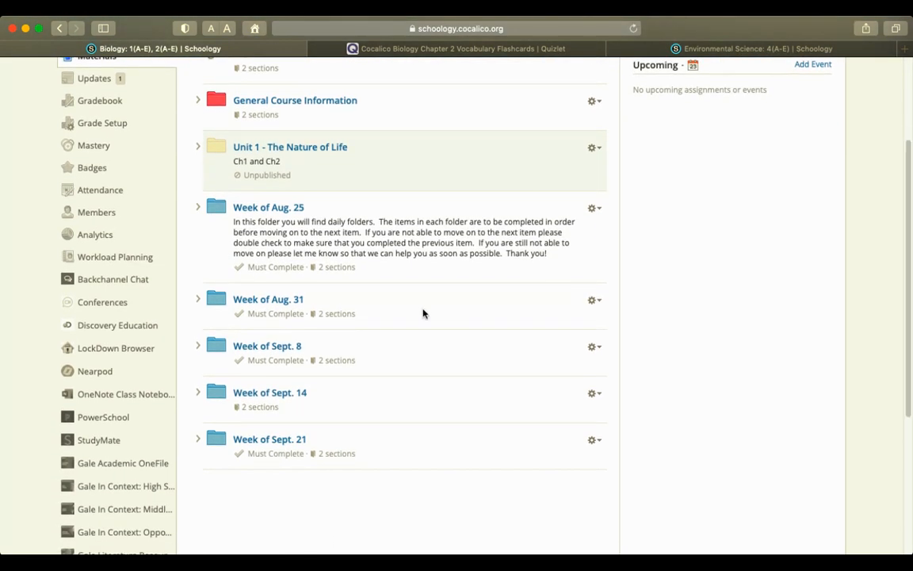
{"action": "mouse_move", "coordinate": [205, 459]}
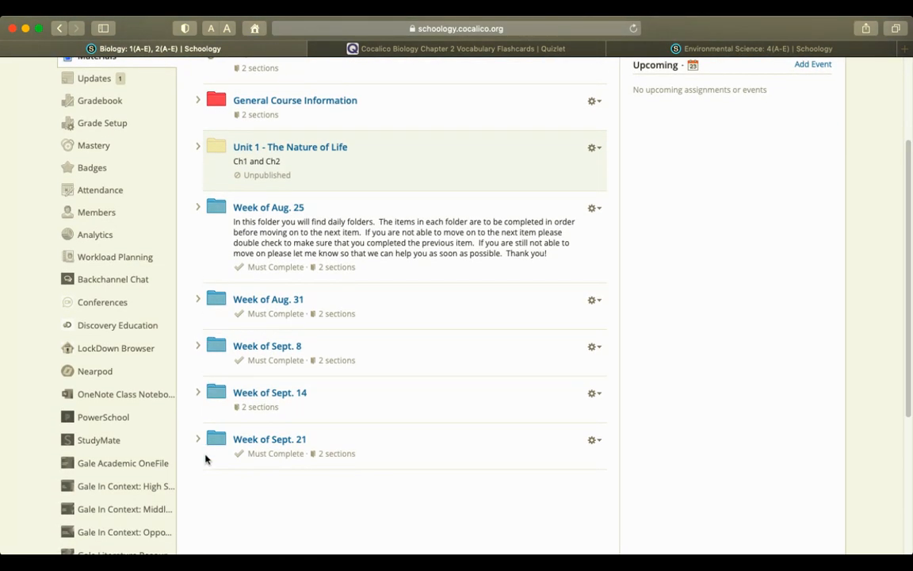
{"action": "left_click", "coordinate": [198, 438]}
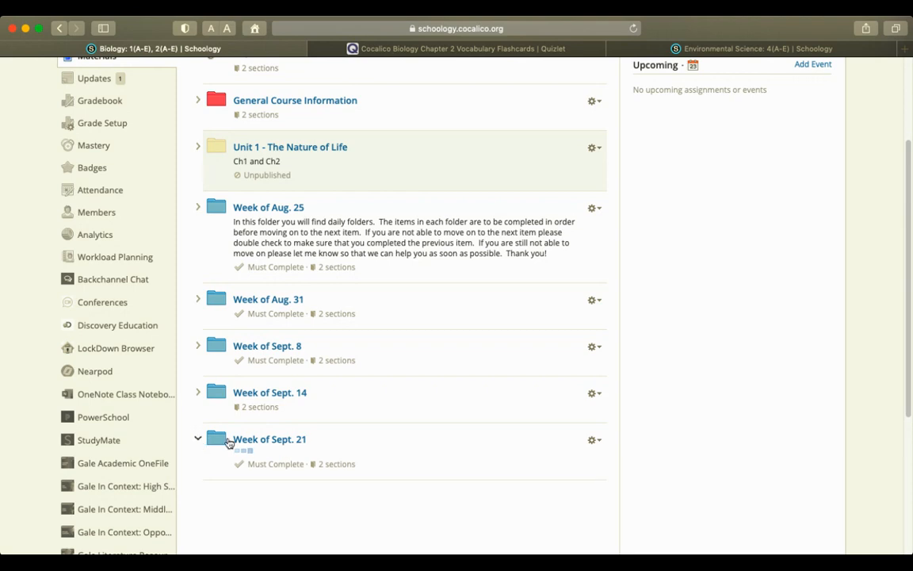
{"action": "left_click", "coordinate": [197, 439]}
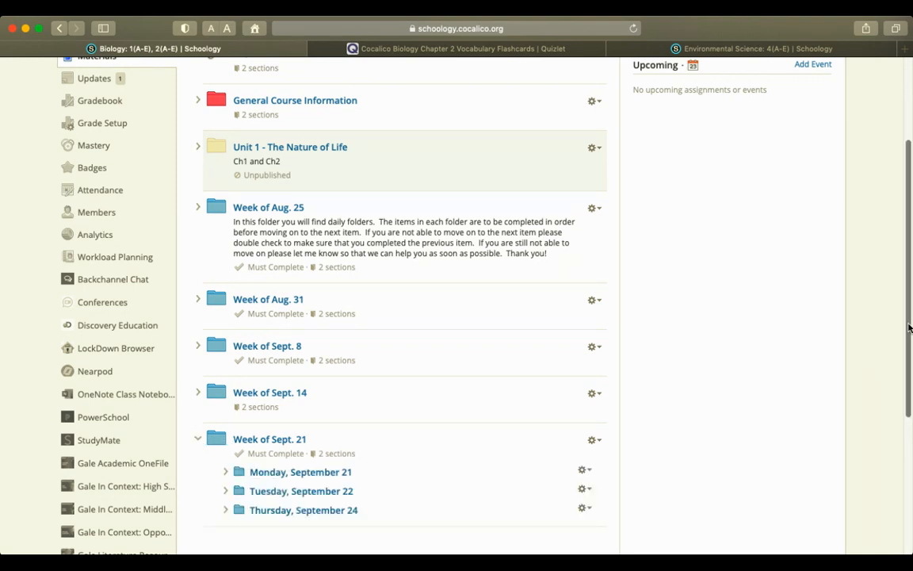
{"action": "scroll", "scroll_direction": "down", "scroll_amount": 3}
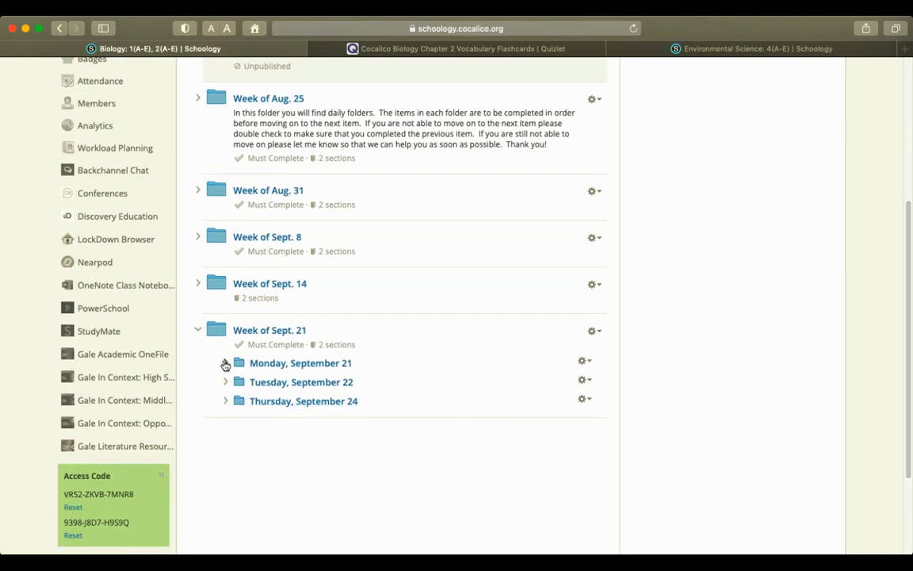
{"action": "left_click", "coordinate": [226, 363]}
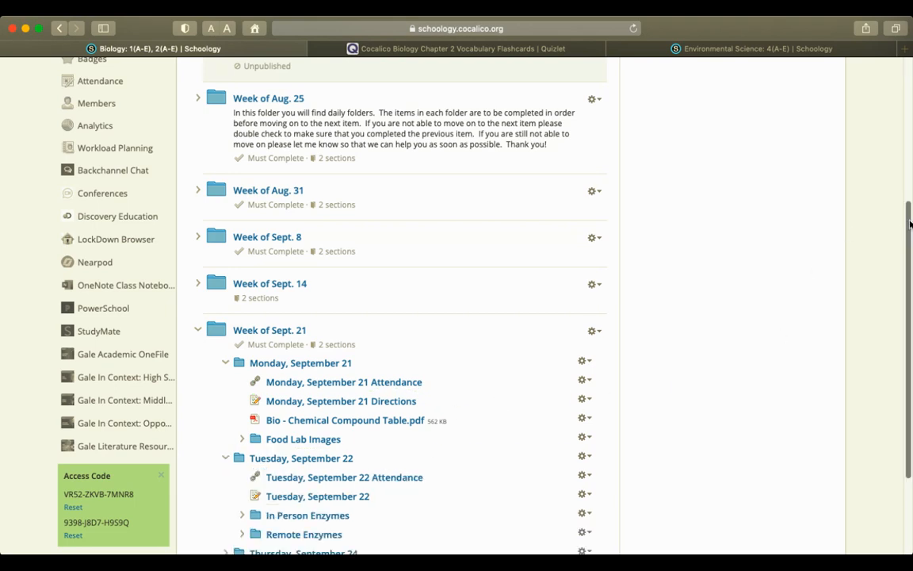
{"action": "scroll", "scroll_direction": "down", "scroll_amount": 3}
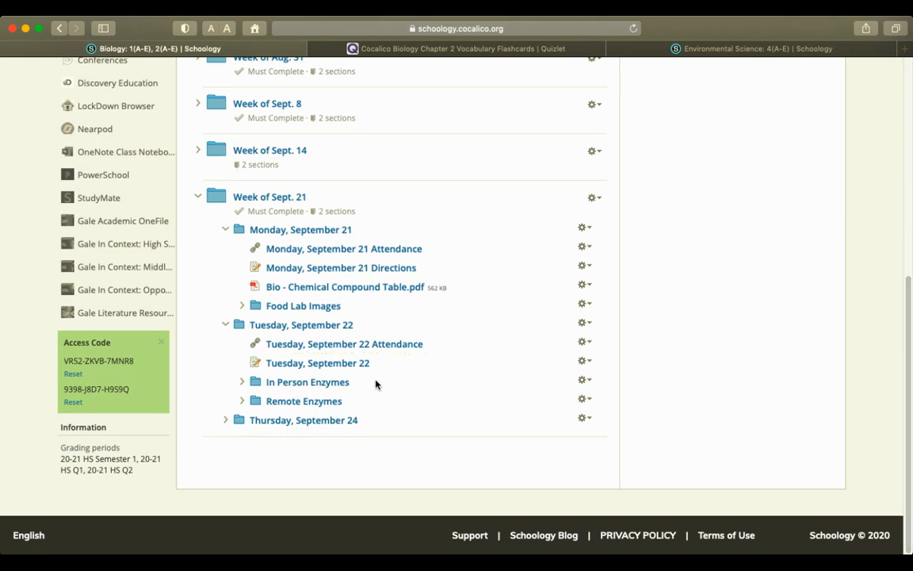
{"action": "mouse_move", "coordinate": [379, 395]}
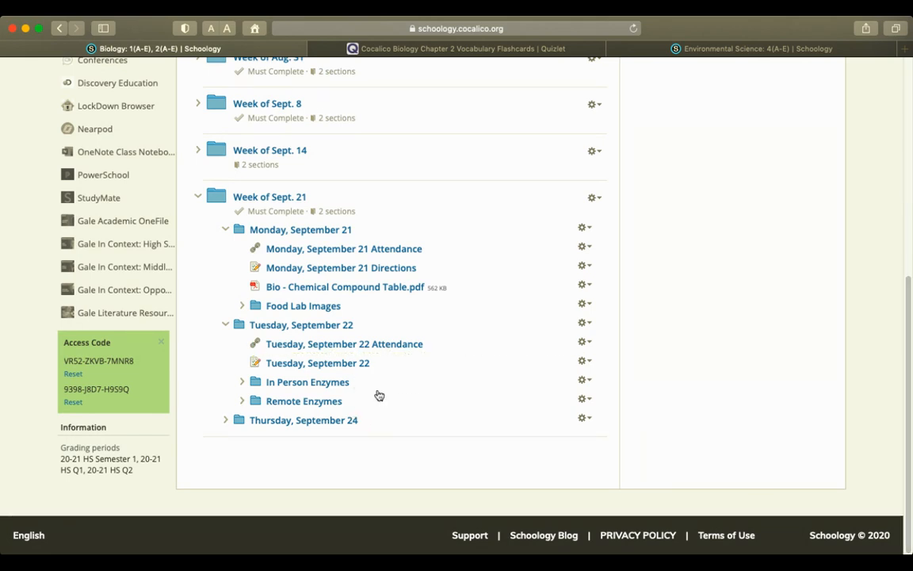
{"action": "mouse_move", "coordinate": [731, 389]}
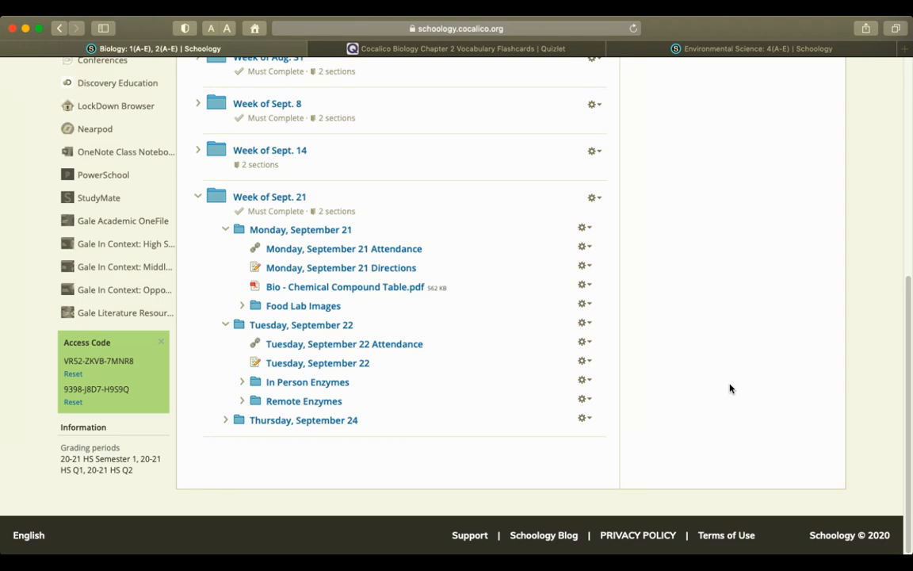
{"action": "mouse_move", "coordinate": [709, 401]}
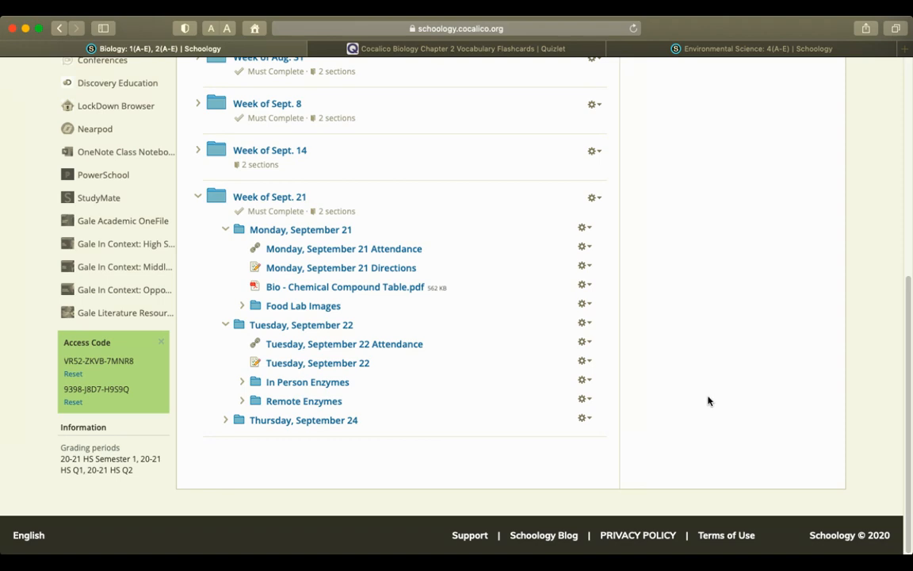